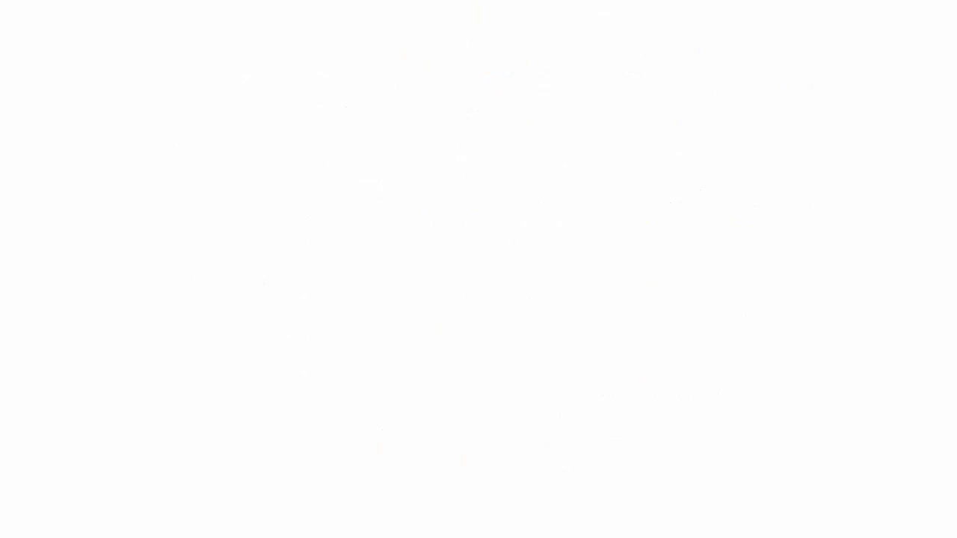
{"action": "type", "text": "4. Preventive Maintenanc"}
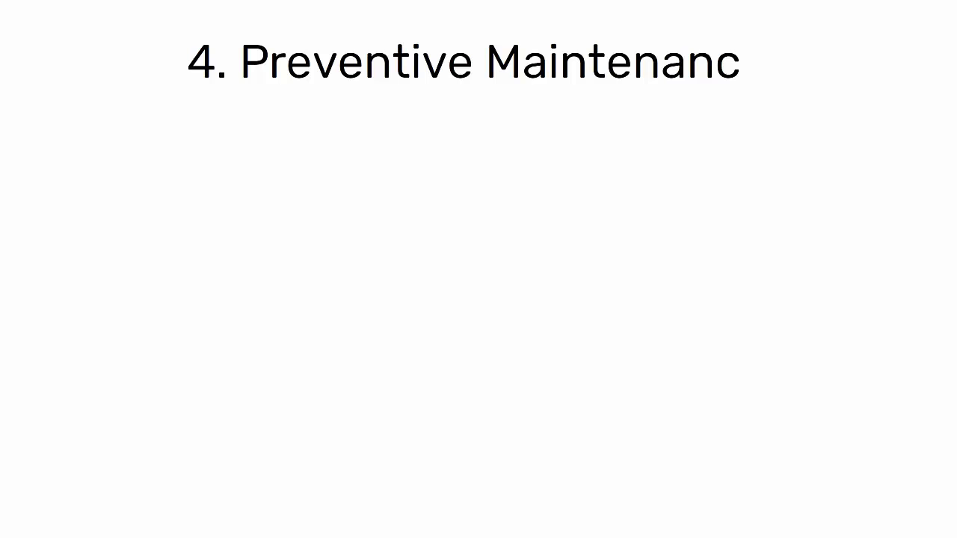